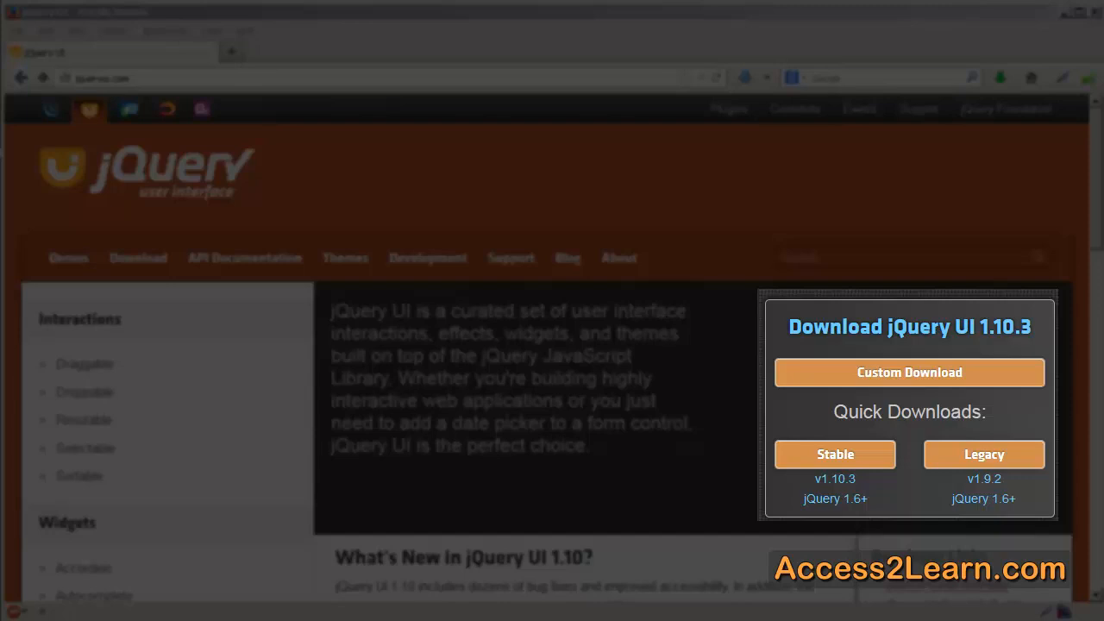
mouse_move(886, 455)
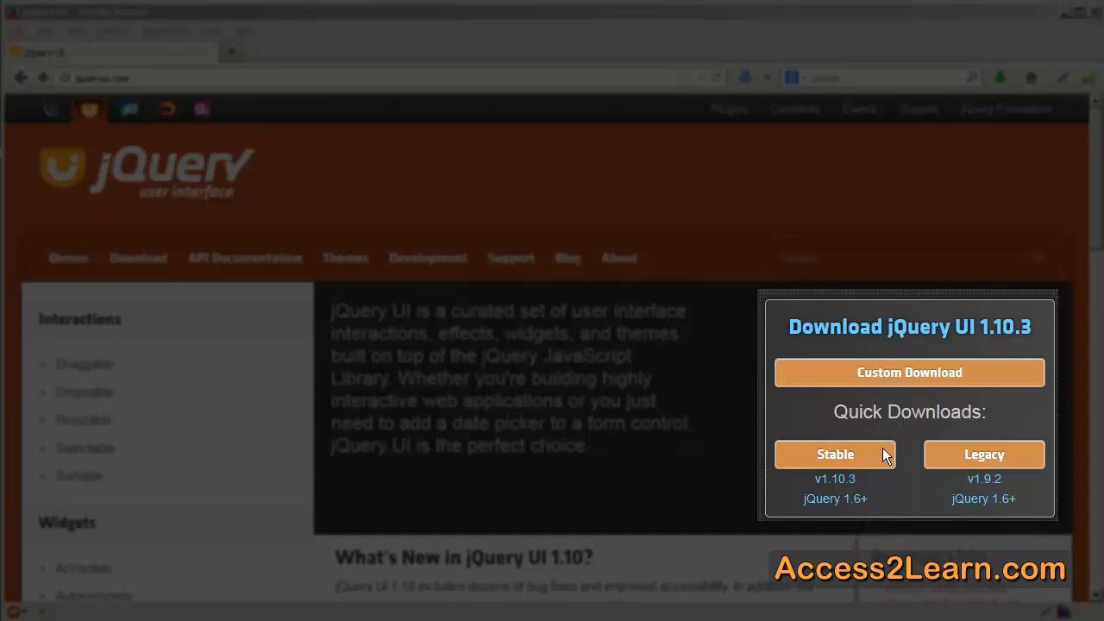
mouse_move(861, 463)
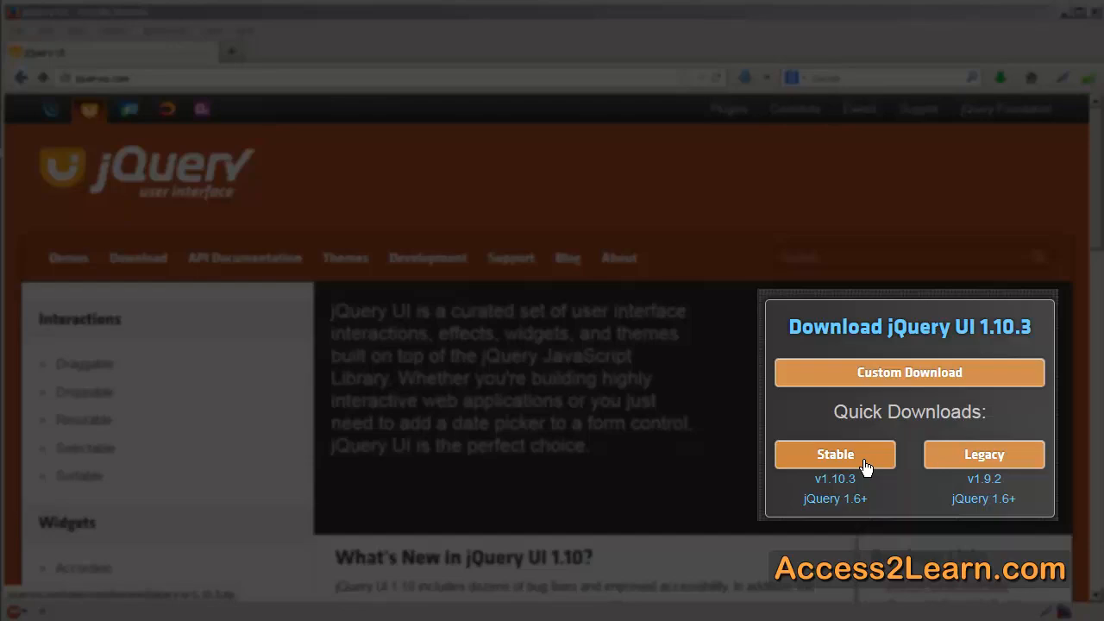
Start the Stable 1.10.3 quick download so Firefox offers to open jquery-ui-1.10.3.zip
click(835, 455)
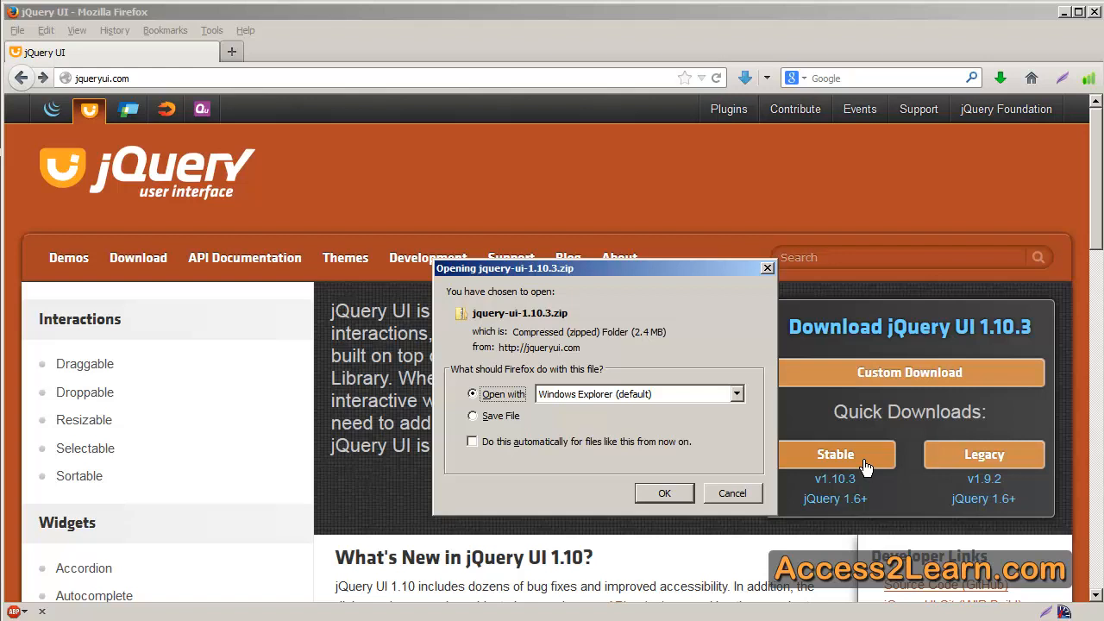
click(731, 493)
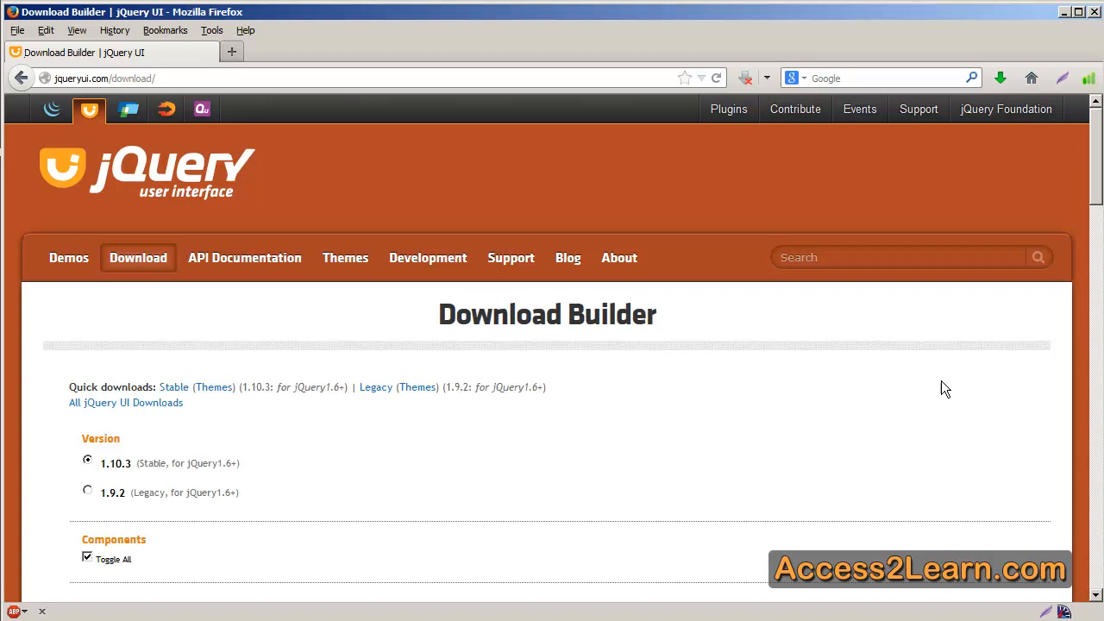
Scroll the Download Builder down to the UI Core and Interactions sections
scroll(down, 3)
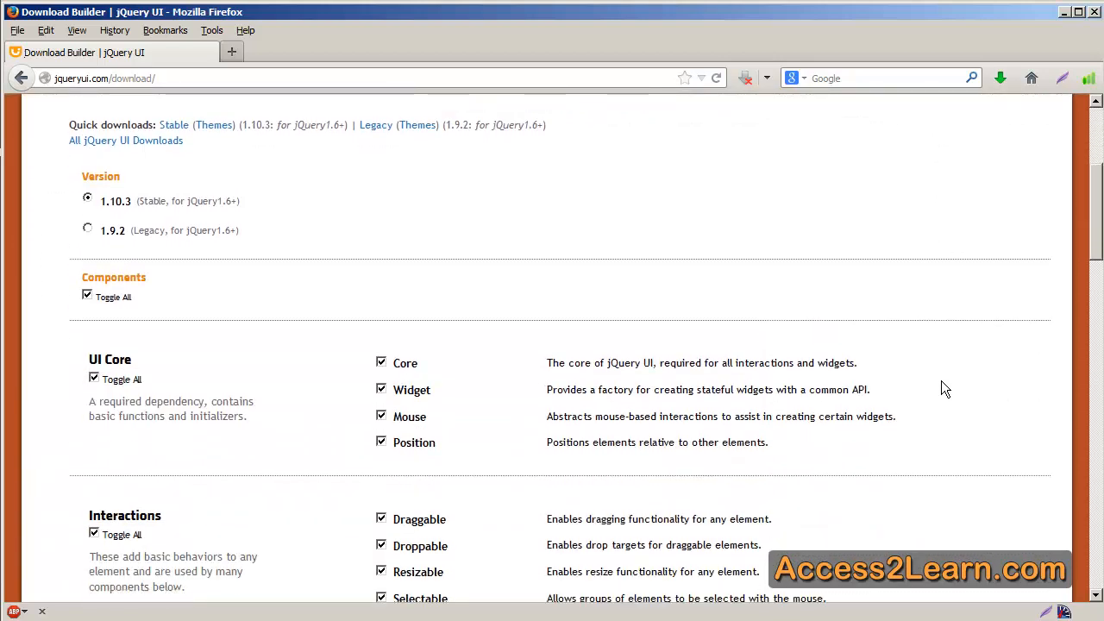
scroll(down, 3)
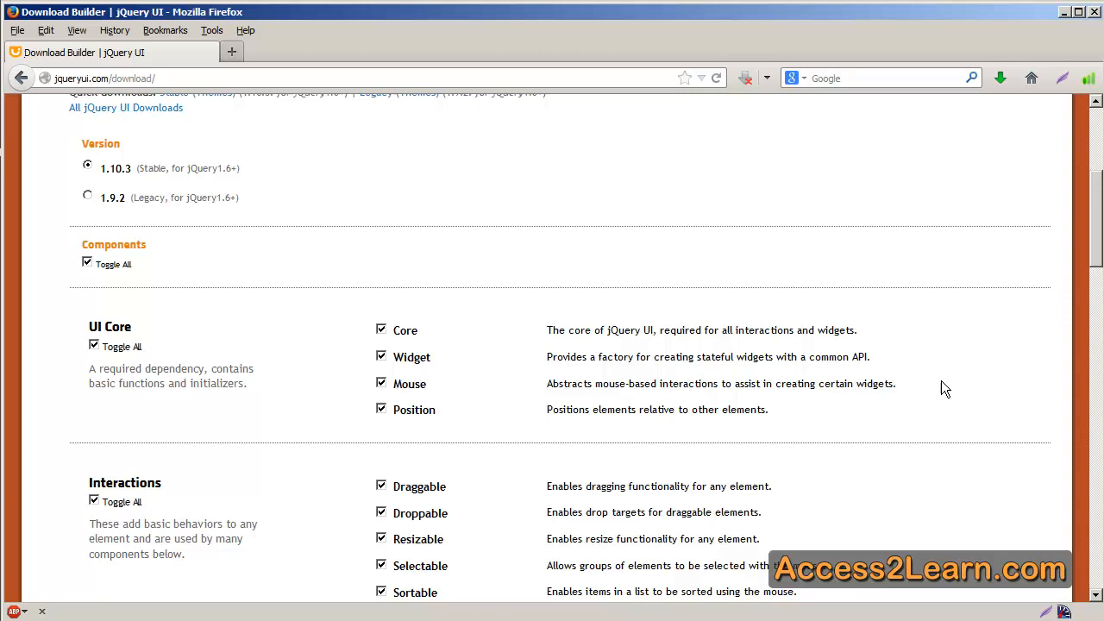
scroll(down, 3)
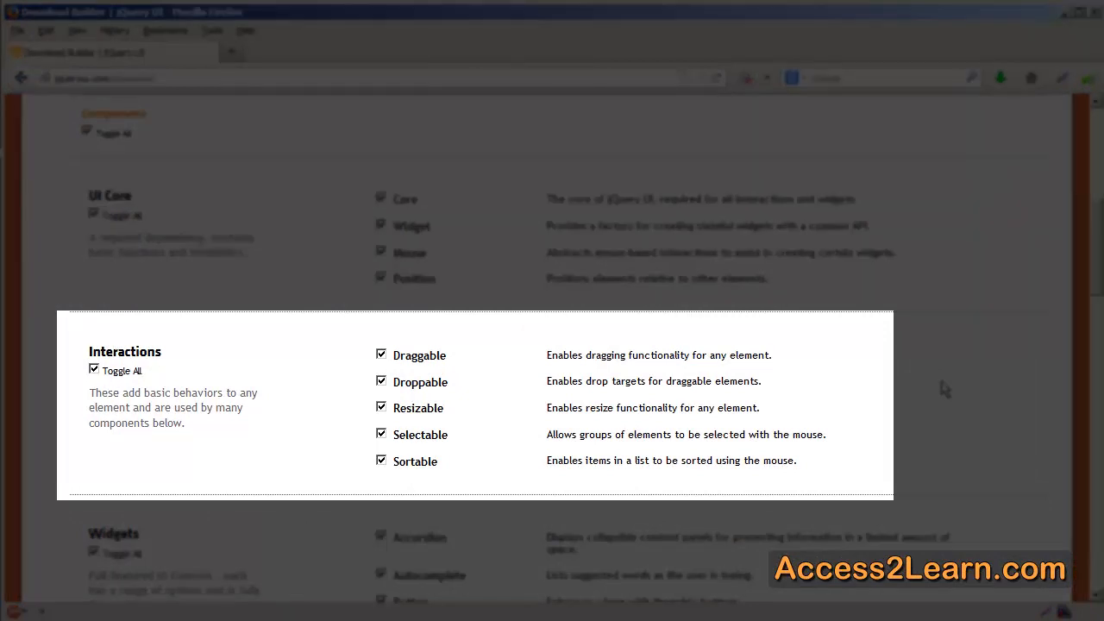
mouse_move(411, 449)
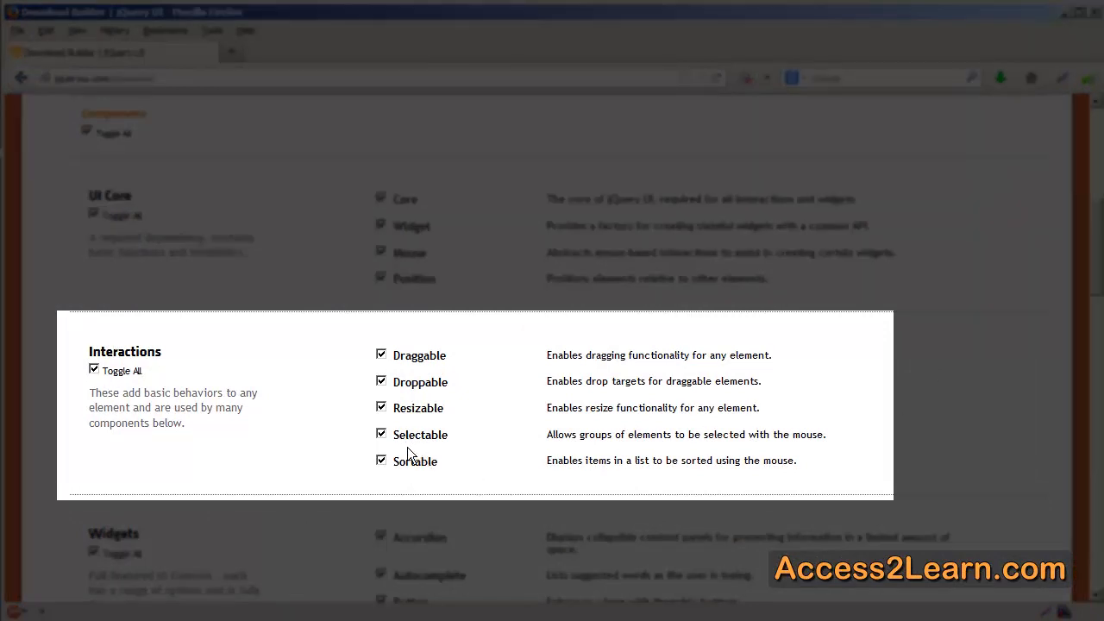
Uncheck Sortable and Selectable in the Interactions section
click(381, 435)
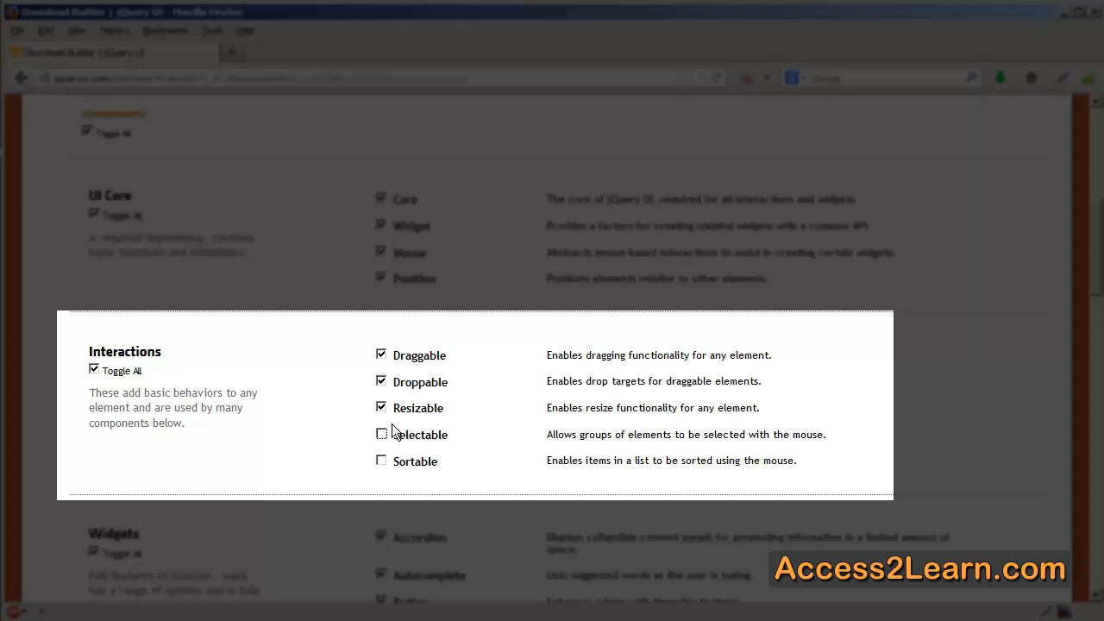
click(381, 407)
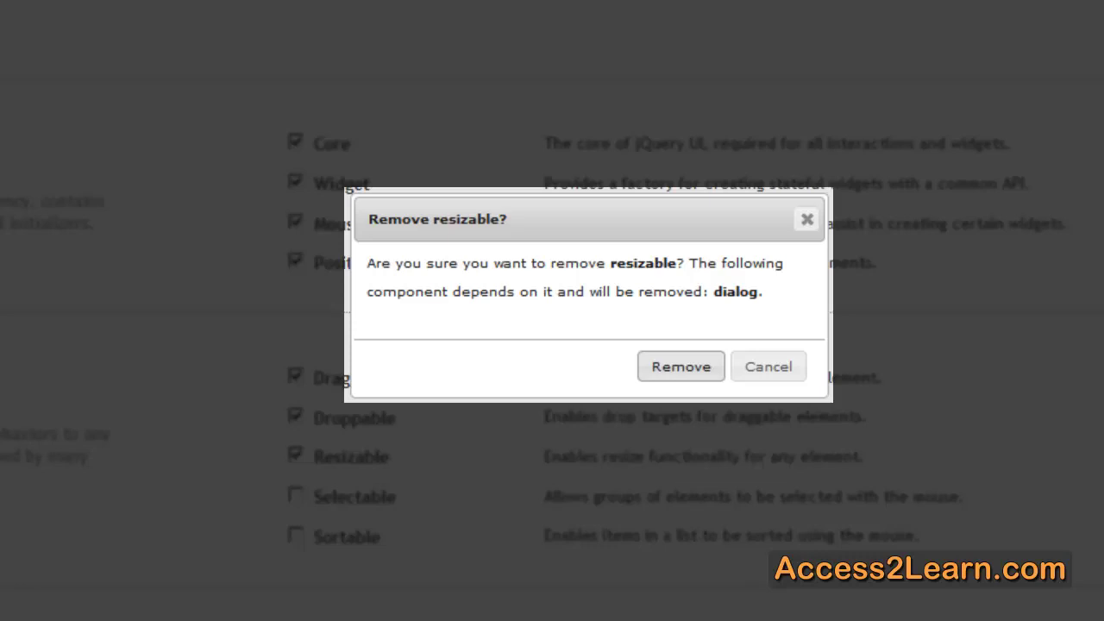
mouse_move(649, 397)
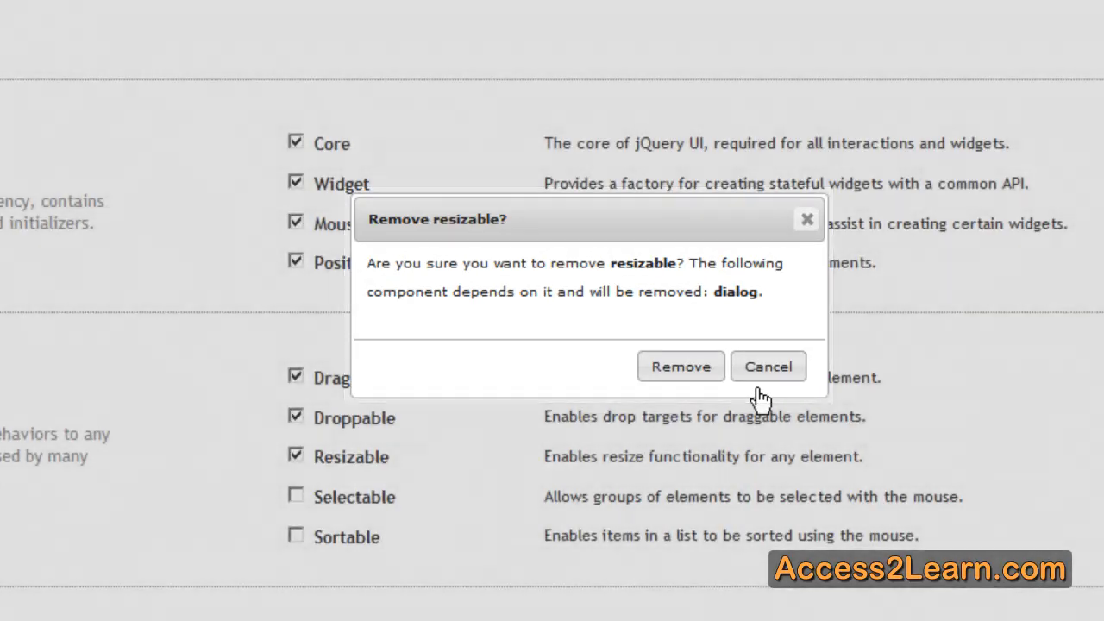
Cancel removing Resizable once, then remove it along with the dependent Dialog widget
click(770, 365)
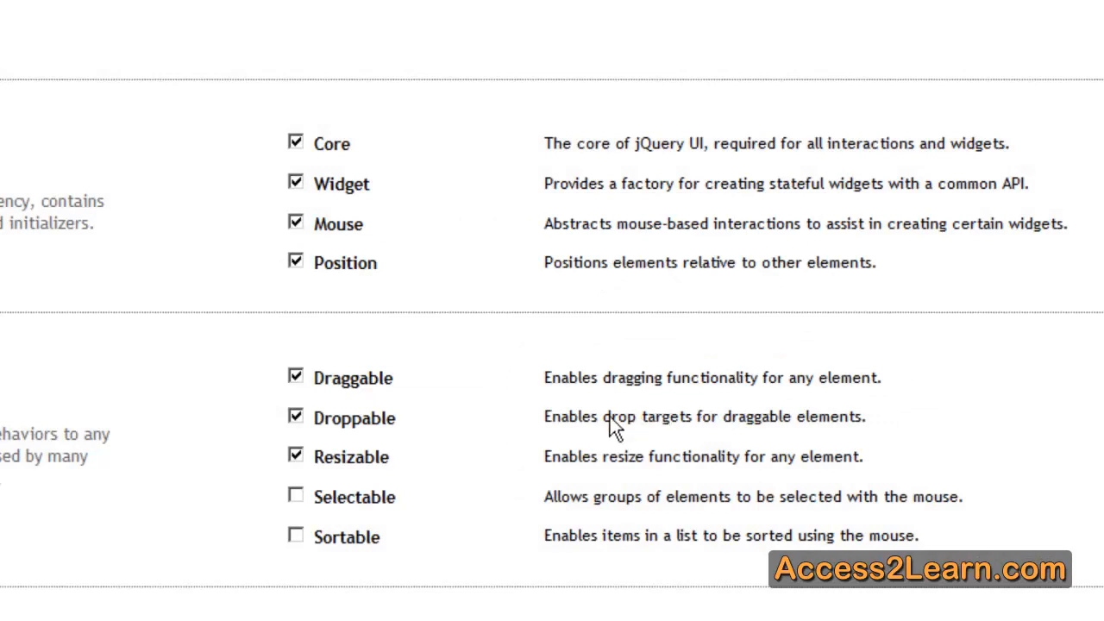
click(295, 455)
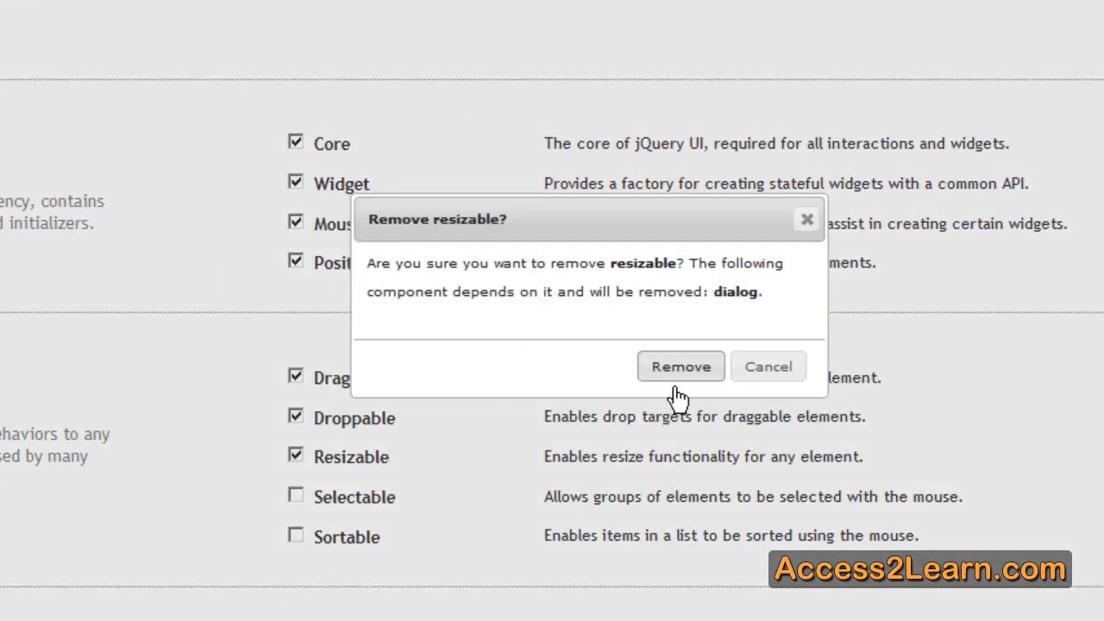
click(680, 366)
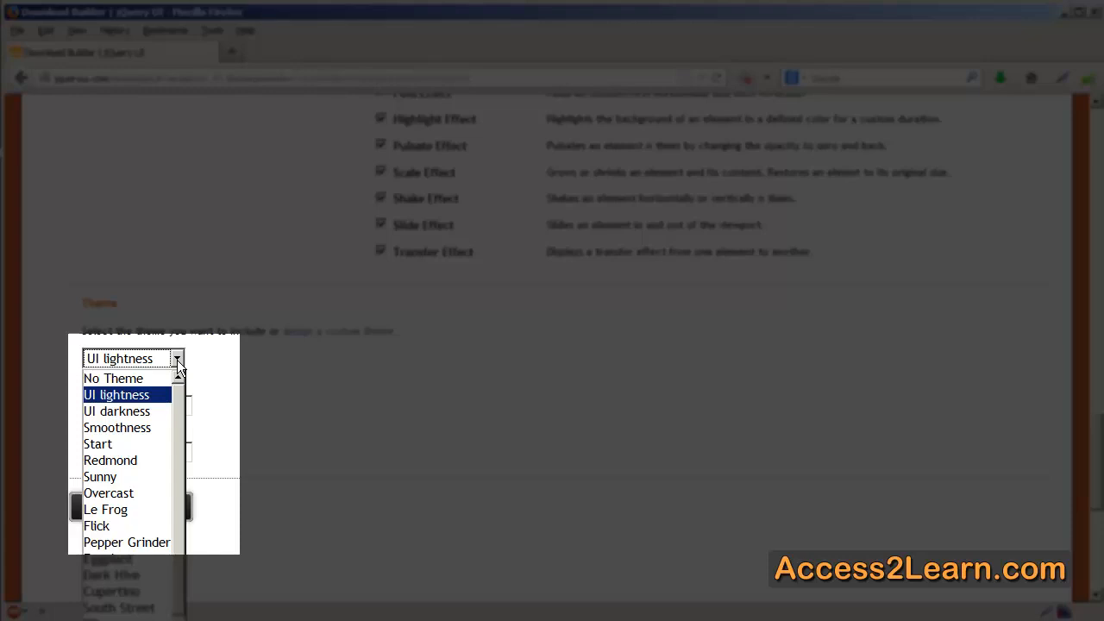
Choose the UI lightness theme and download the customized build
click(117, 393)
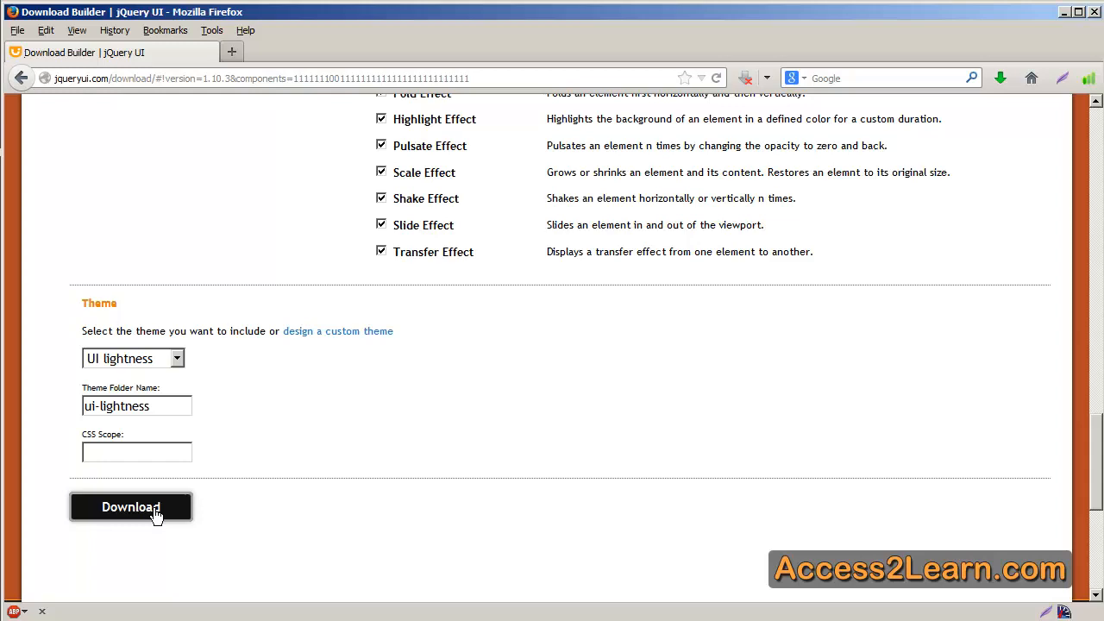
click(132, 507)
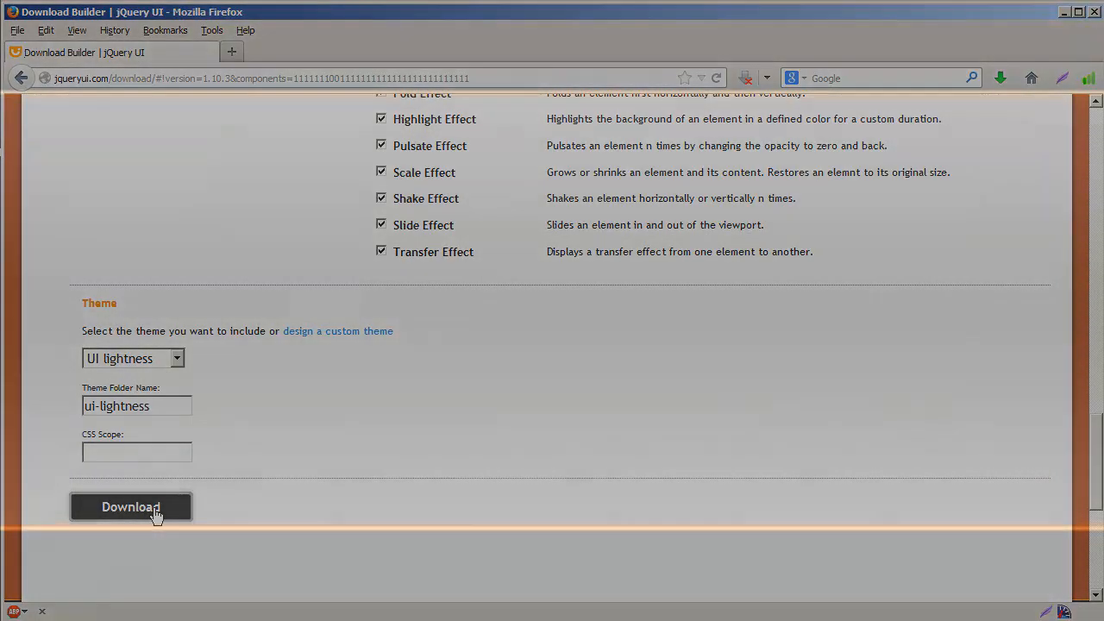